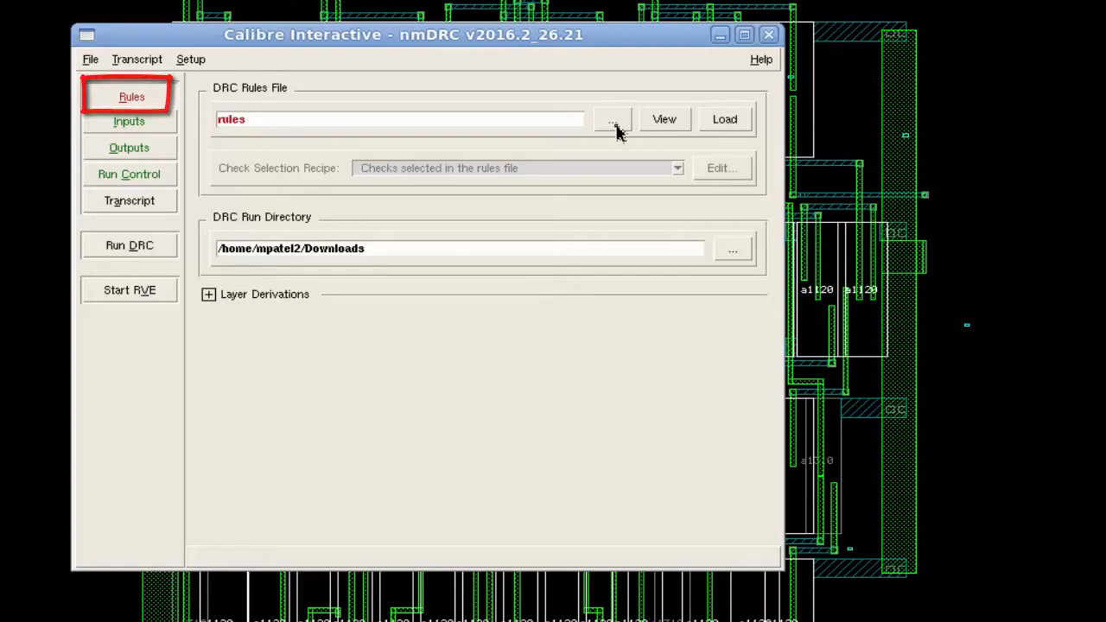
- Set signoff_rules as the DRC rules file and launch the DRC run
{"action": "left_click", "coordinate": [613, 119]}
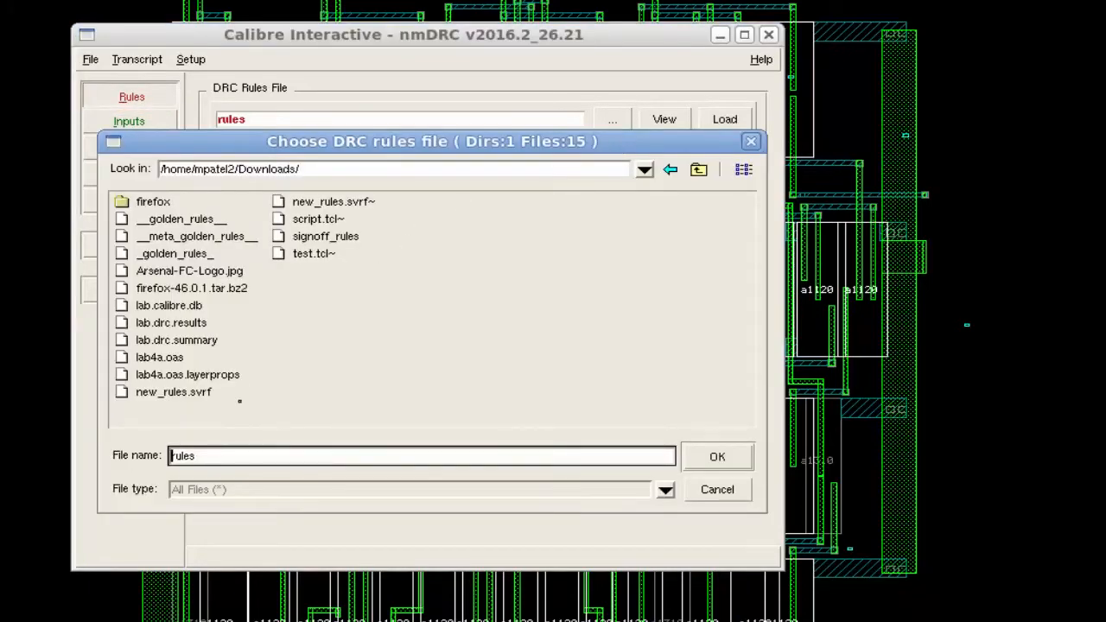
{"action": "left_click", "coordinate": [324, 236]}
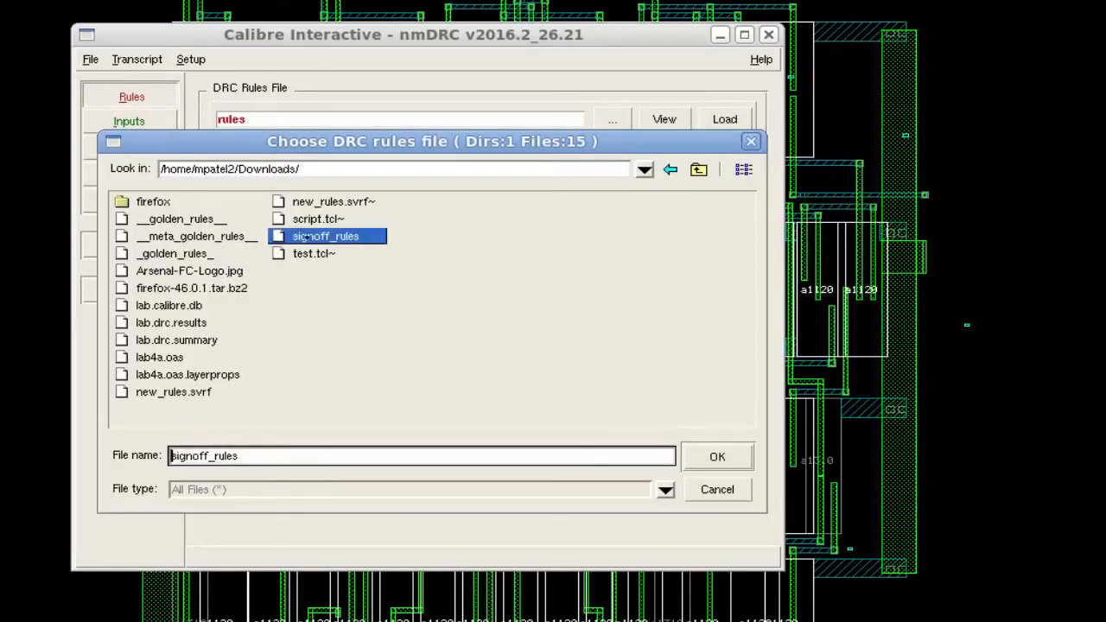
{"action": "left_click", "coordinate": [716, 456]}
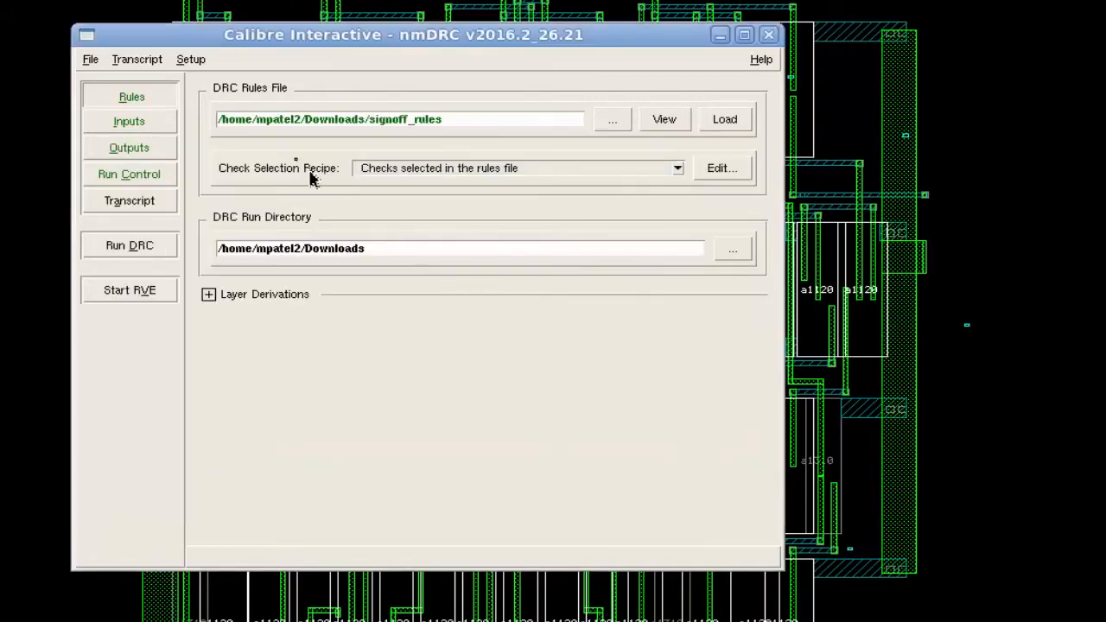
{"action": "left_click", "coordinate": [129, 245]}
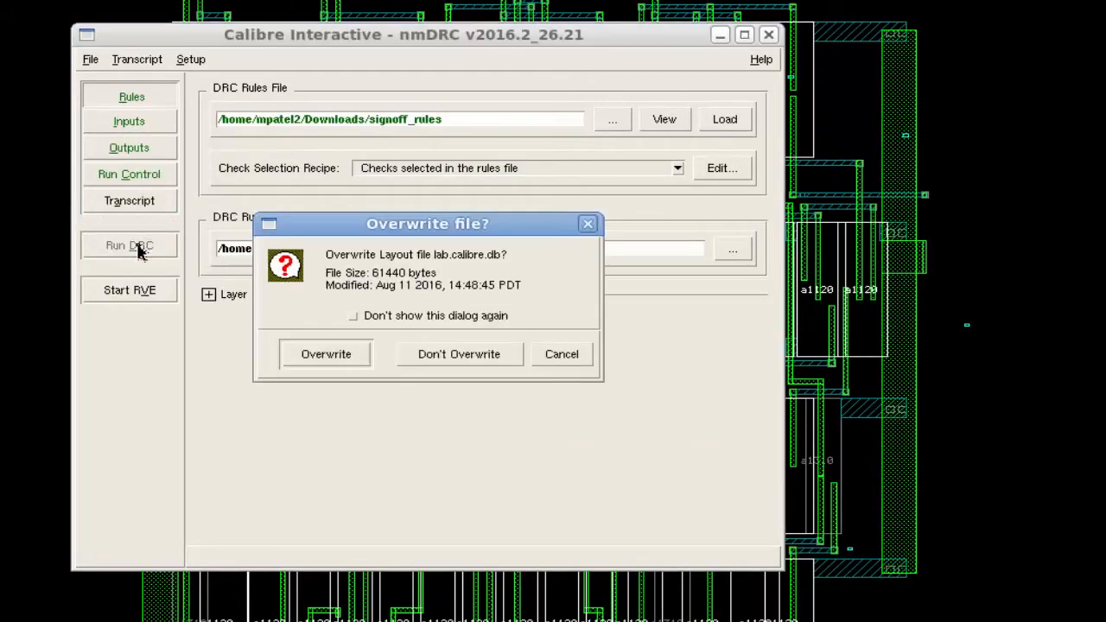
- Overwrite lab.calibre.db, then inspect the min_poly_width check results in RVE
{"action": "left_click", "coordinate": [325, 353]}
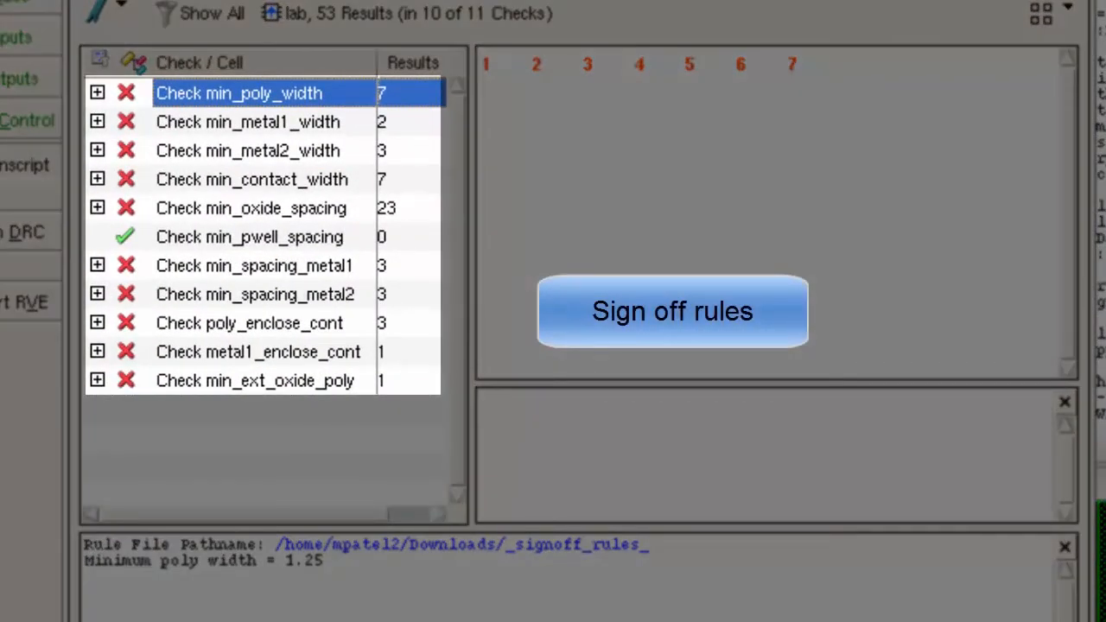
{"action": "left_click", "coordinate": [672, 311]}
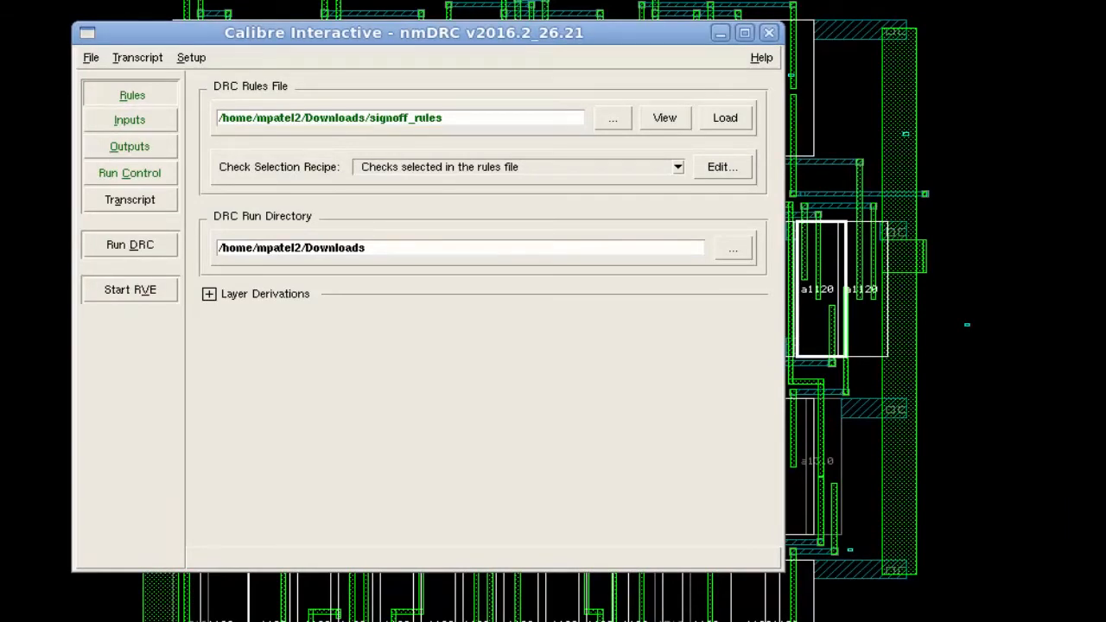
- Include new_rules.svrf after the main DRC rules file and launch DRC
{"action": "left_click", "coordinate": [191, 57]}
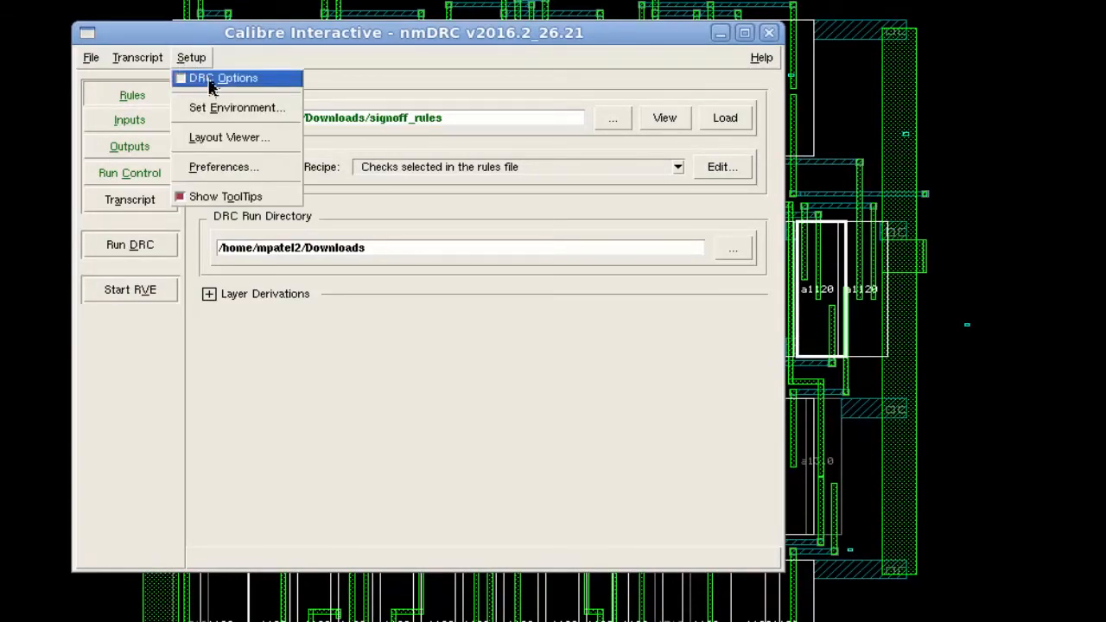
{"action": "left_click", "coordinate": [222, 78]}
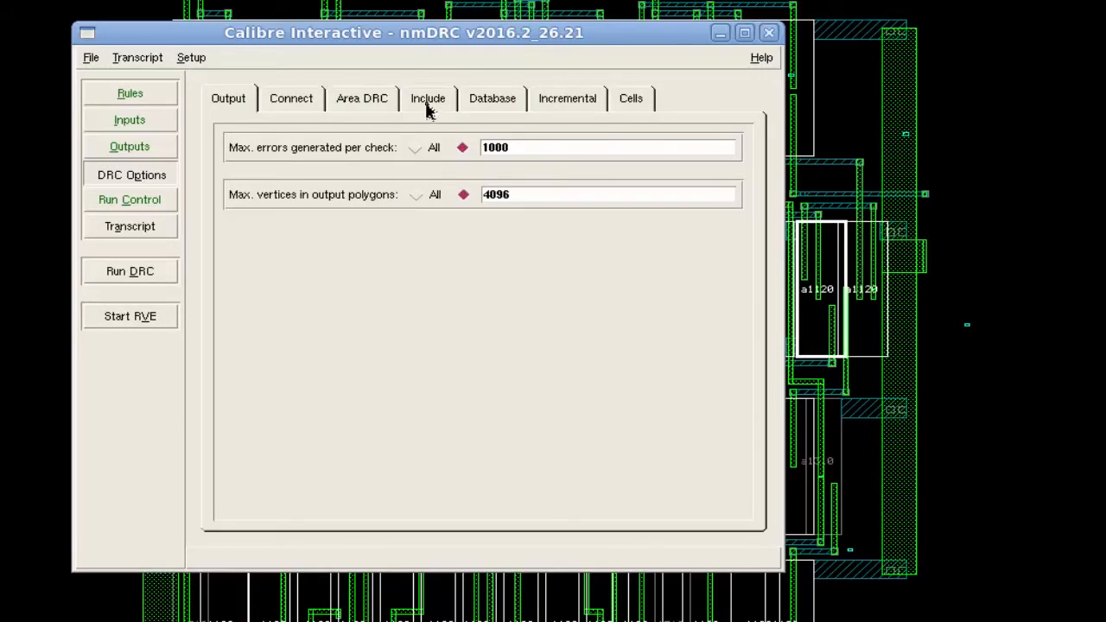
{"action": "left_click", "coordinate": [427, 98]}
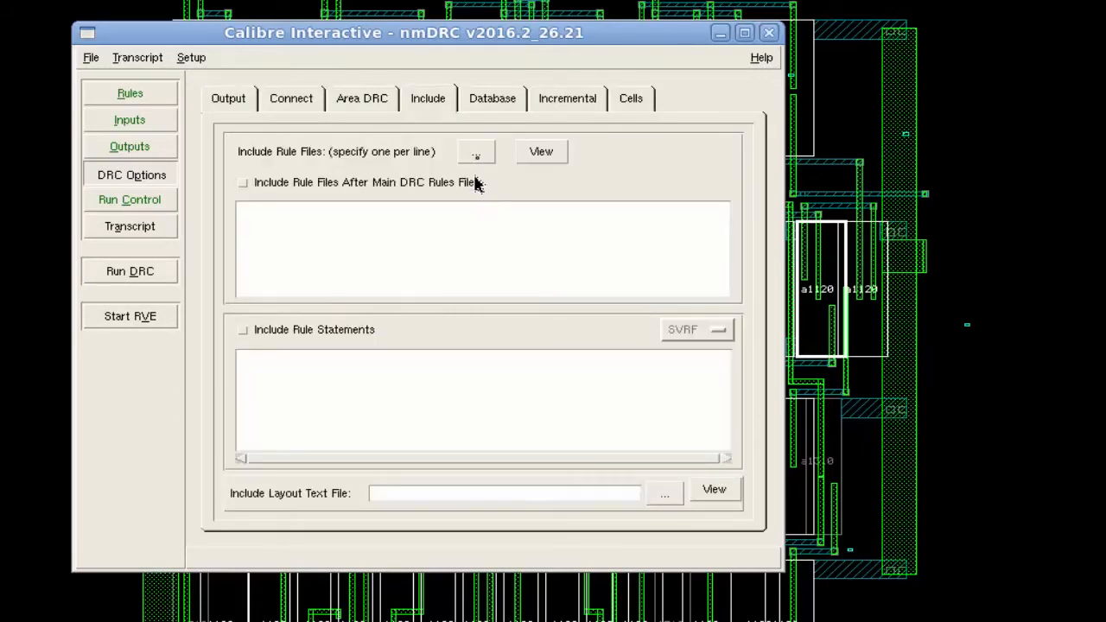
{"action": "left_click", "coordinate": [475, 151]}
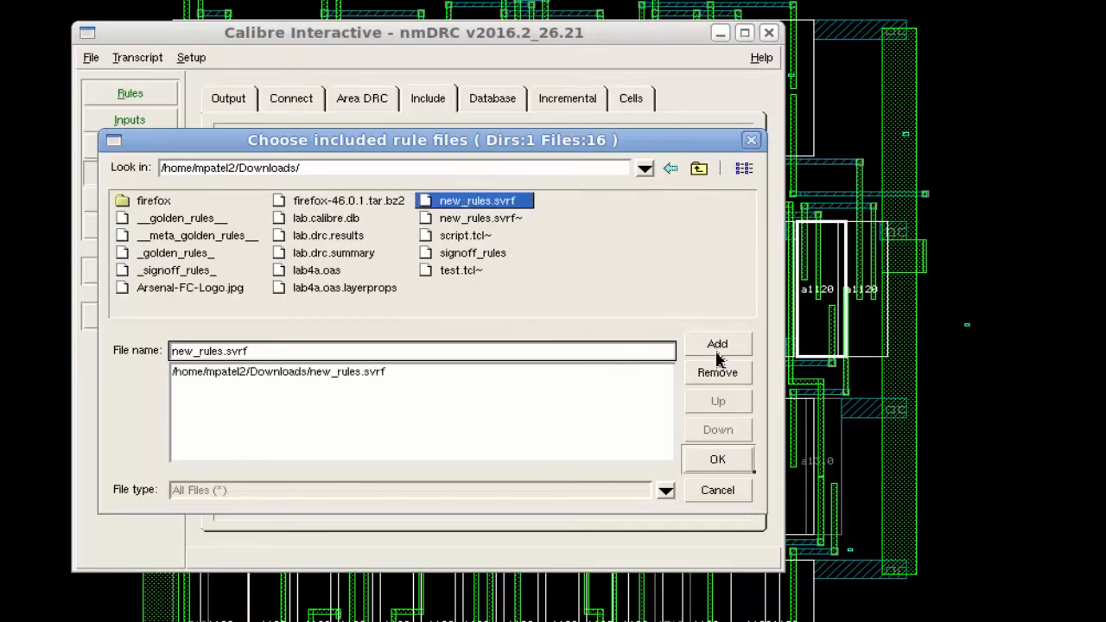
{"action": "left_click", "coordinate": [716, 458]}
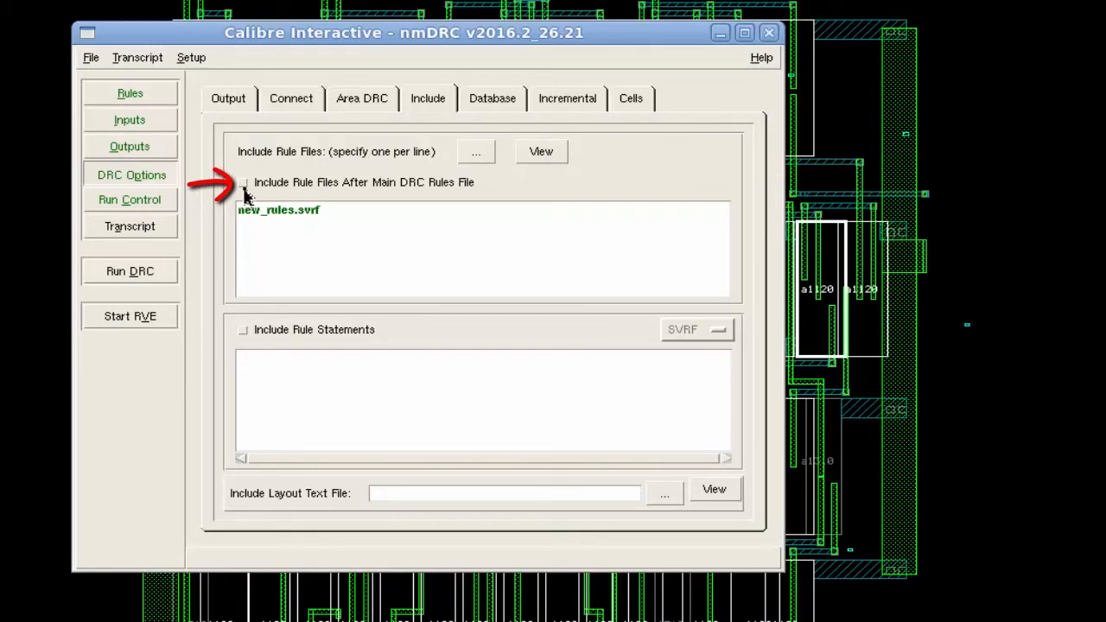
{"action": "left_click", "coordinate": [242, 182]}
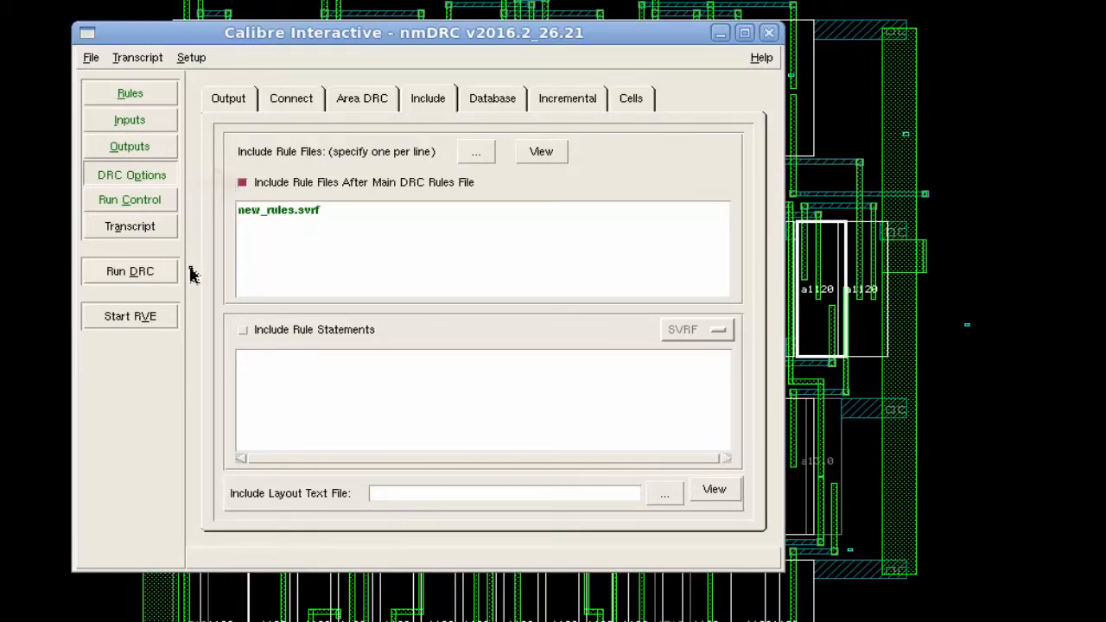
{"action": "left_click", "coordinate": [129, 270]}
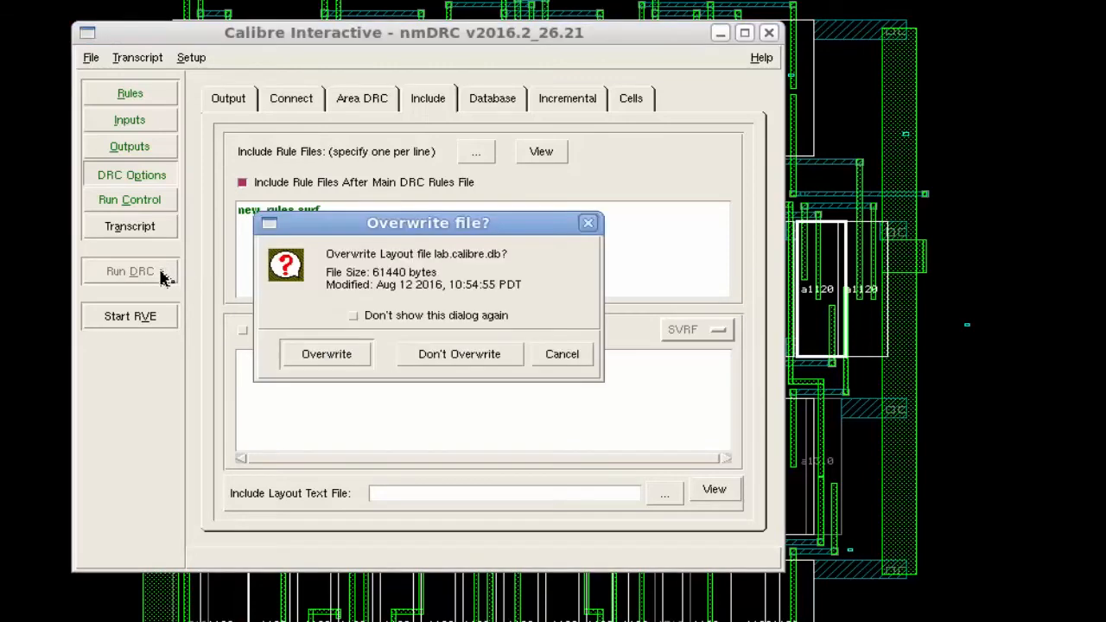
- Overwrite lab.calibre.db so the DRC with new_rules.svrf runs and RVE opens
{"action": "left_click", "coordinate": [325, 353]}
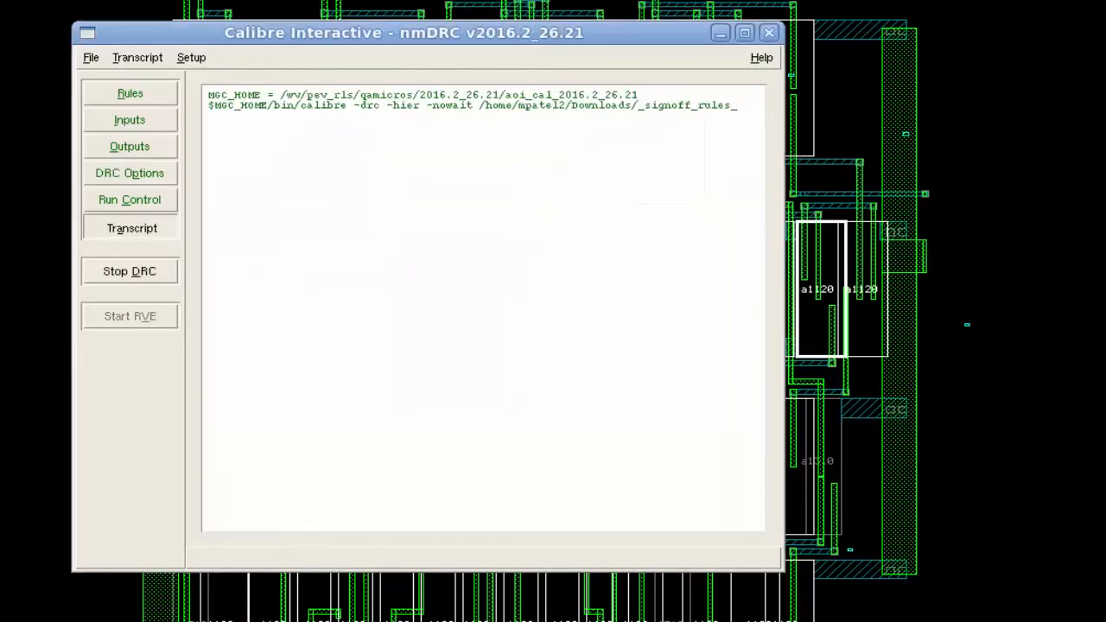
{"action": "left_click", "coordinate": [130, 316]}
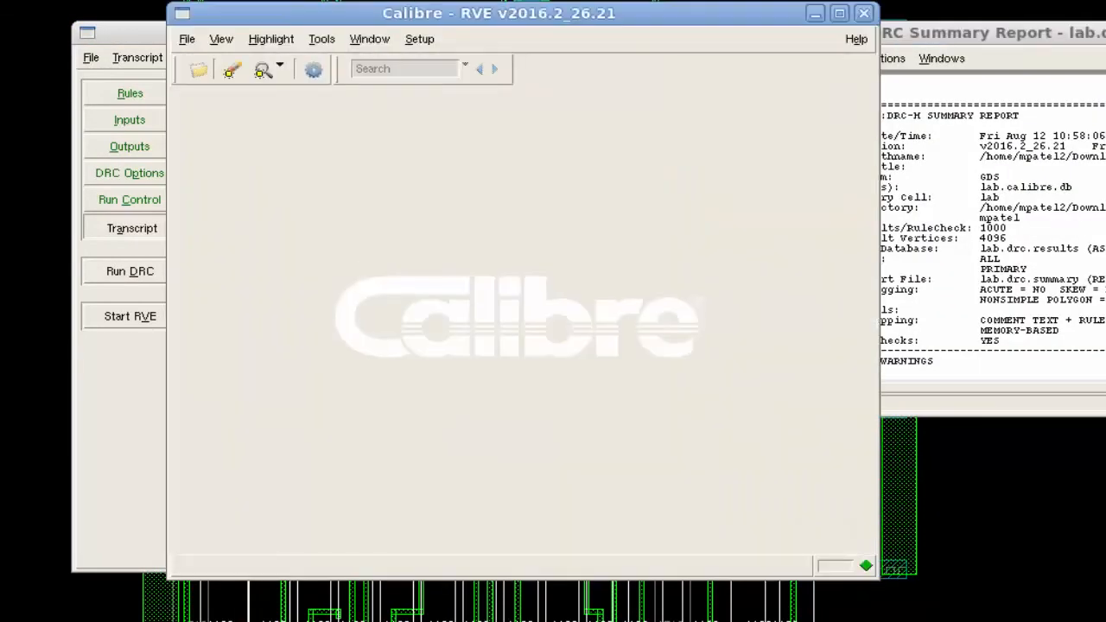